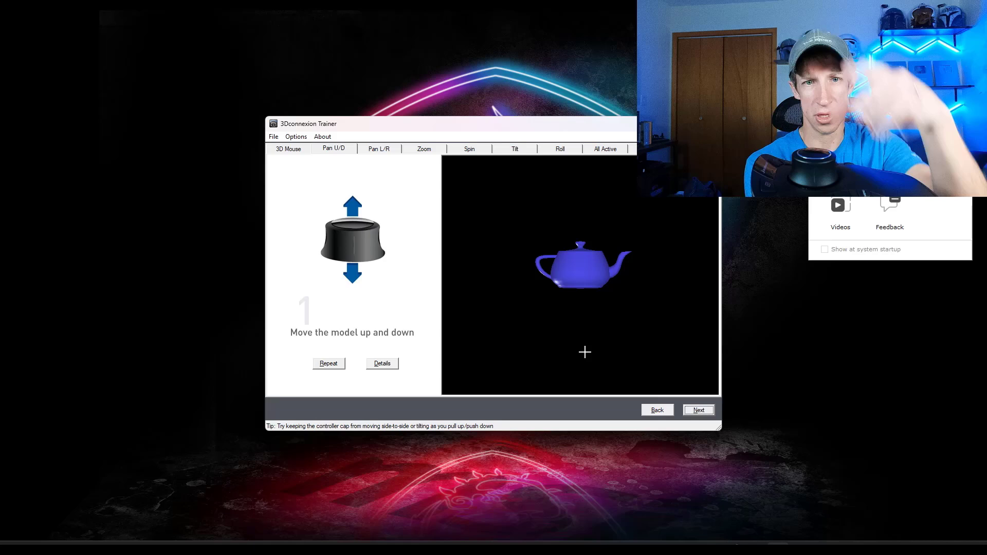
pyautogui.moveTo(472, 200)
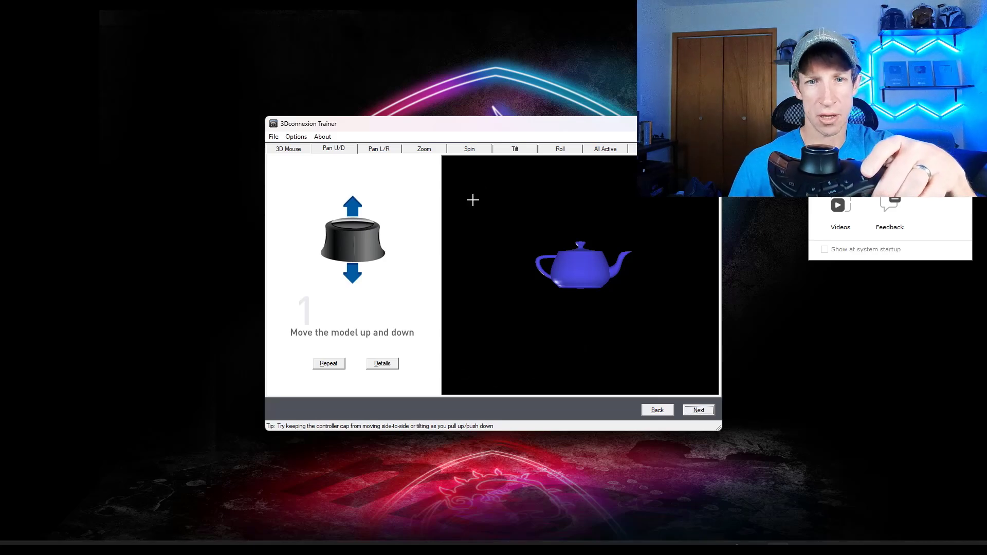
# - Step through the Pan Up/Down, Zoom and Spin lessons, practising each teapot motion
pyautogui.click(424, 148)
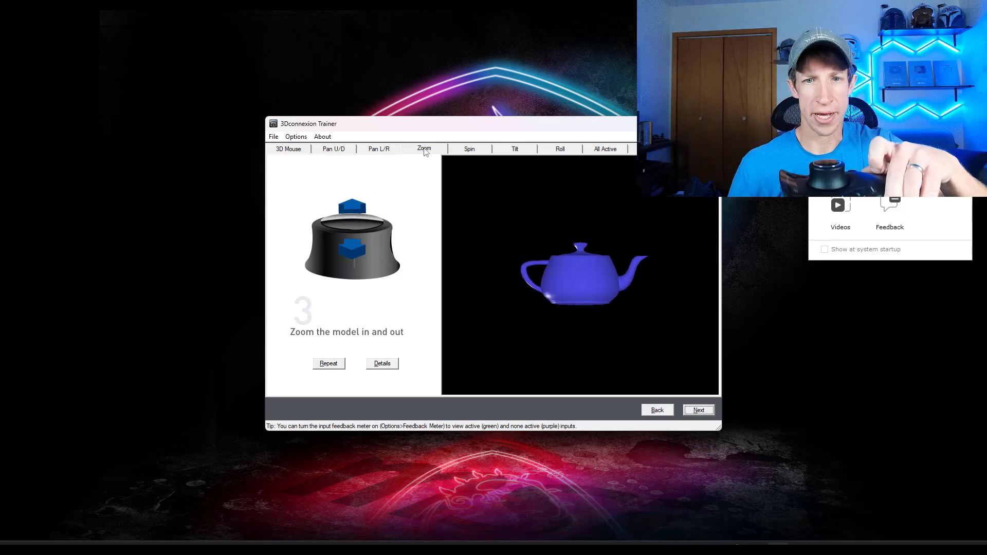
pyautogui.click(468, 149)
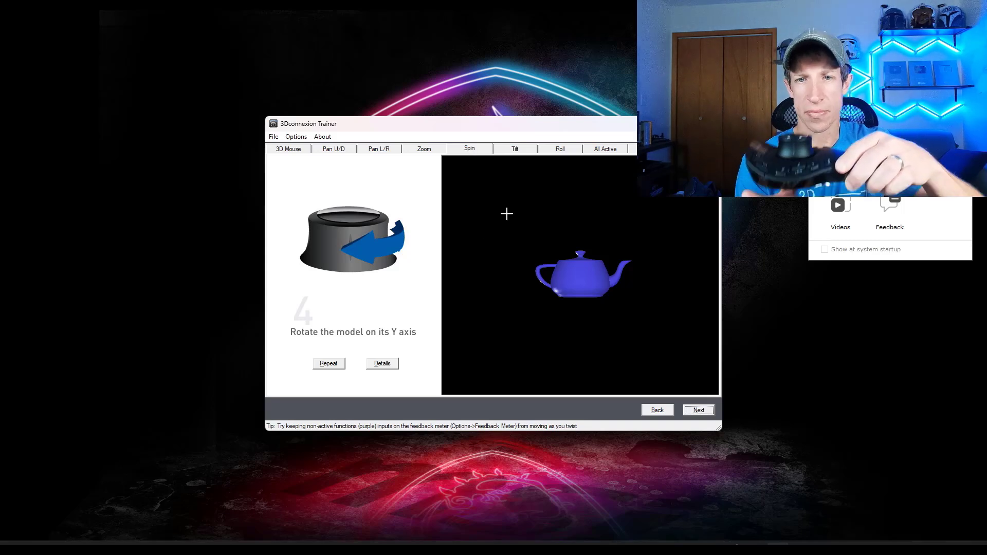
pyautogui.click(604, 148)
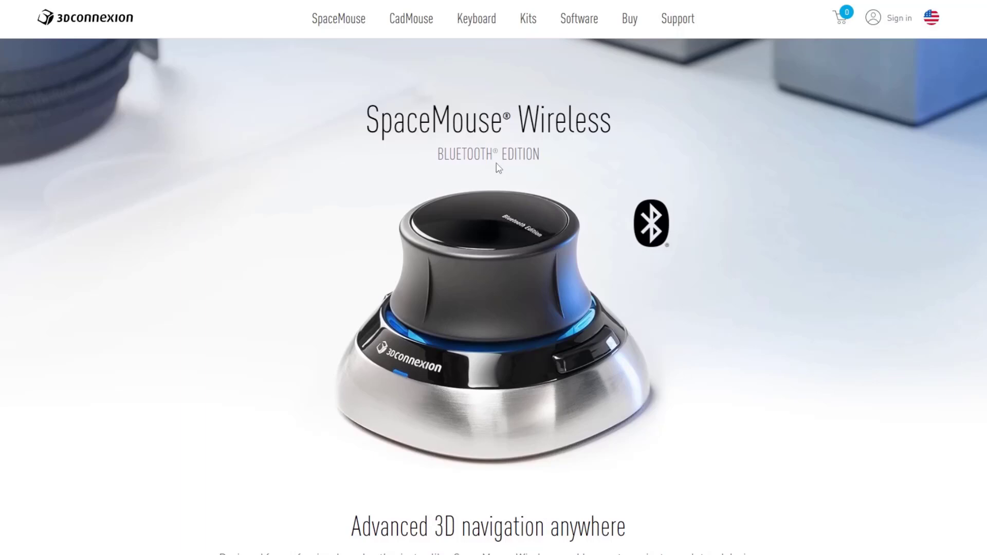
pyautogui.moveTo(504, 188)
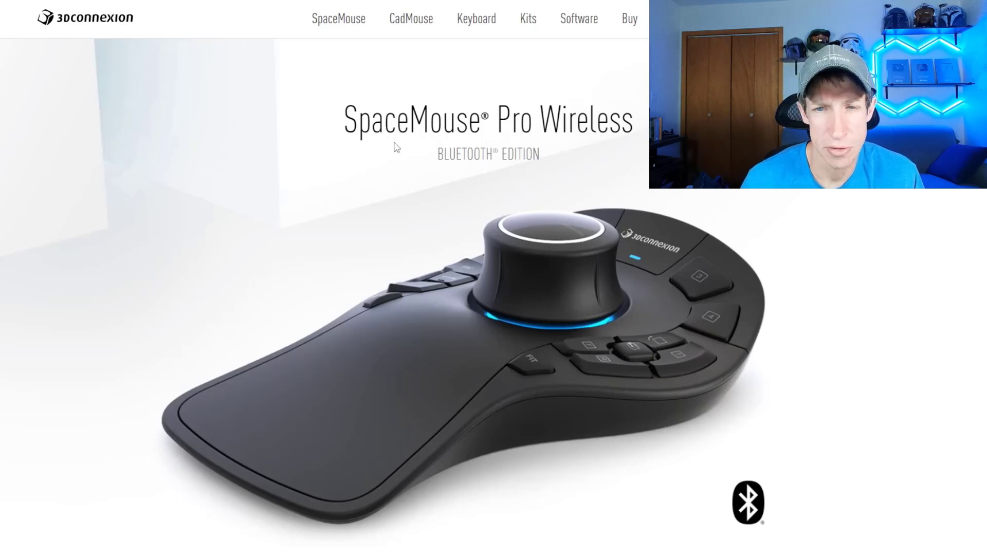
# - Scroll the SpaceMouse Pro Wireless page down to the wireless connectivity and battery section
pyautogui.scroll(-3)
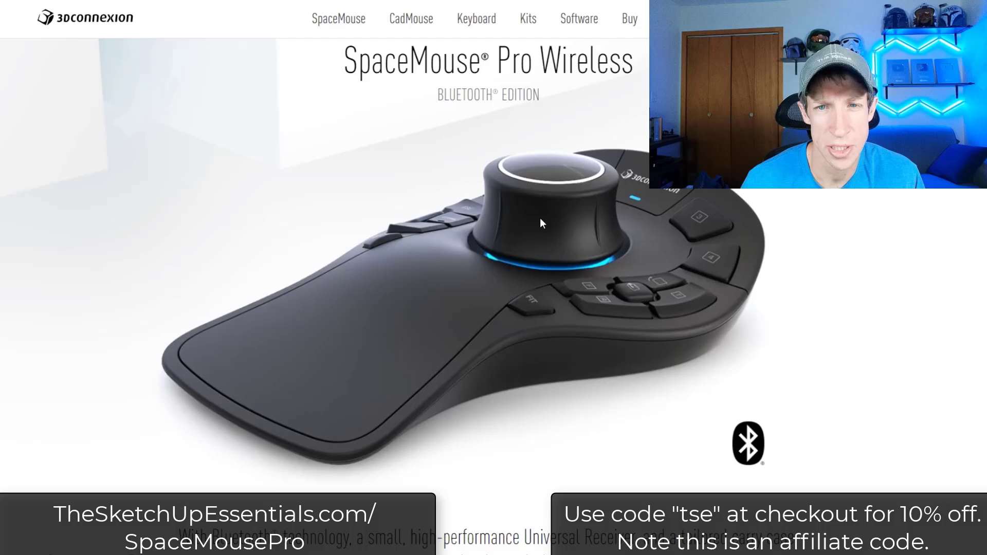
pyautogui.scroll(-3)
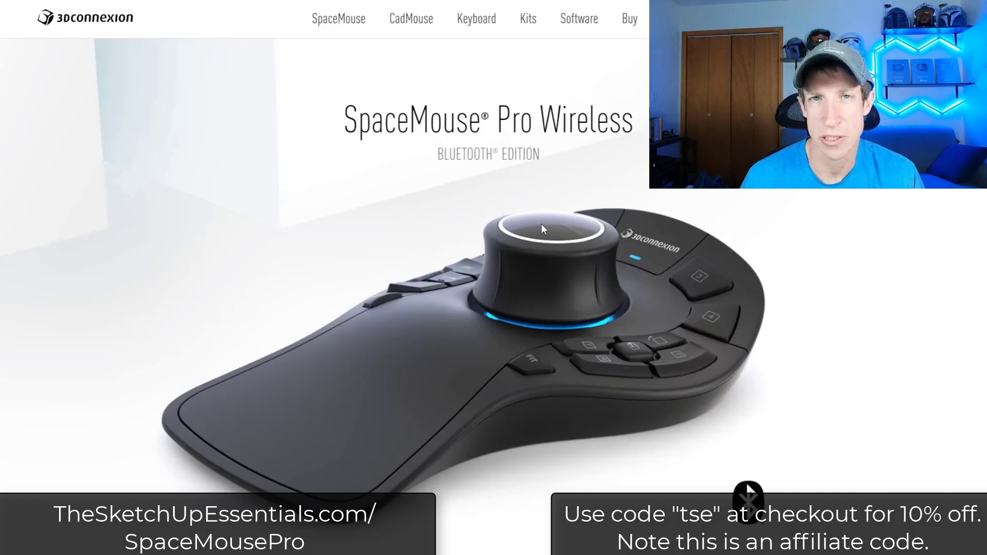
pyautogui.scroll(-3)
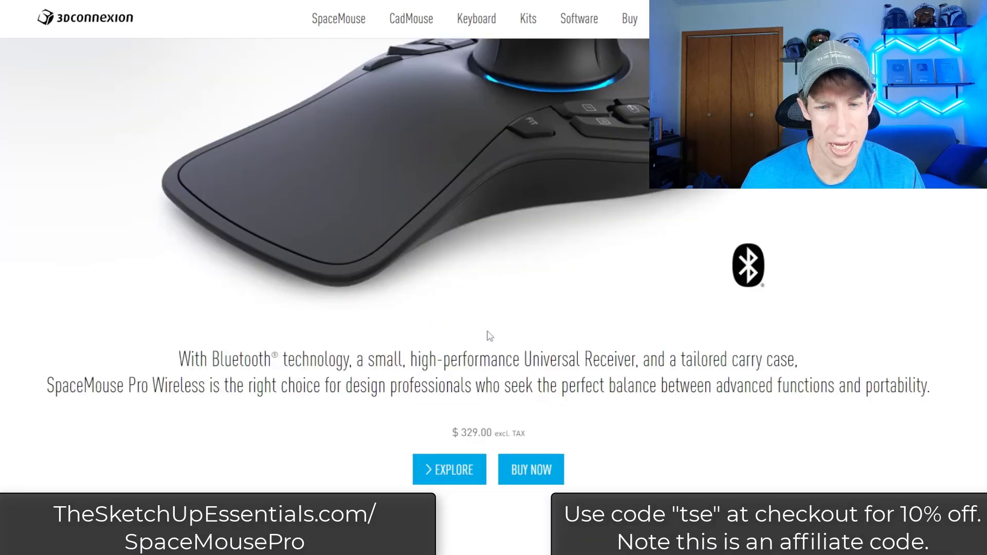
pyautogui.scroll(-3)
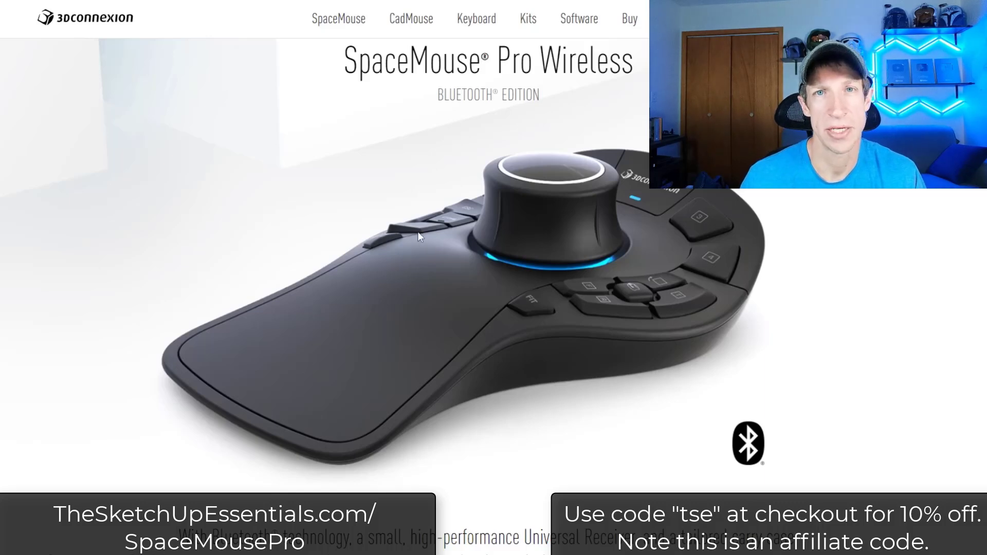
pyautogui.scroll(-3)
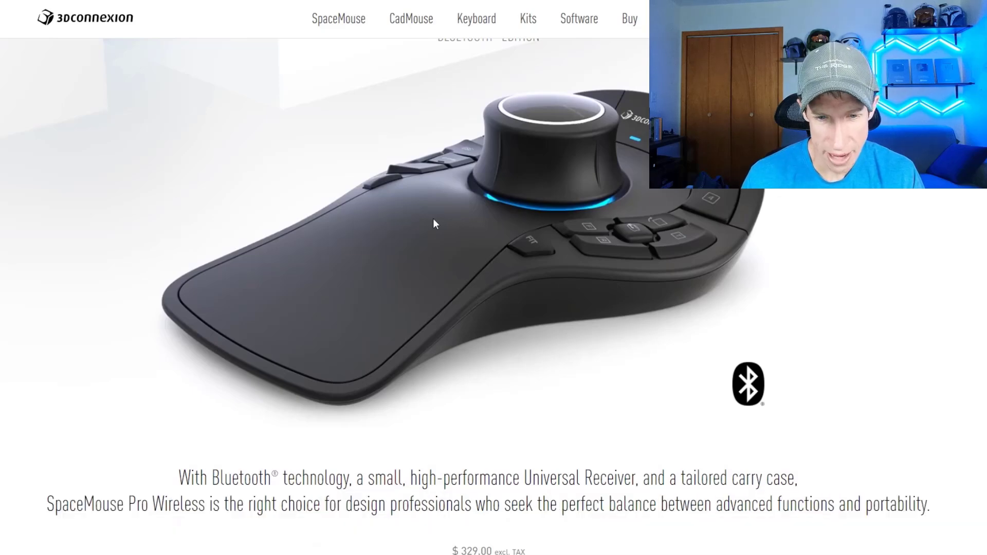
pyautogui.scroll(-3)
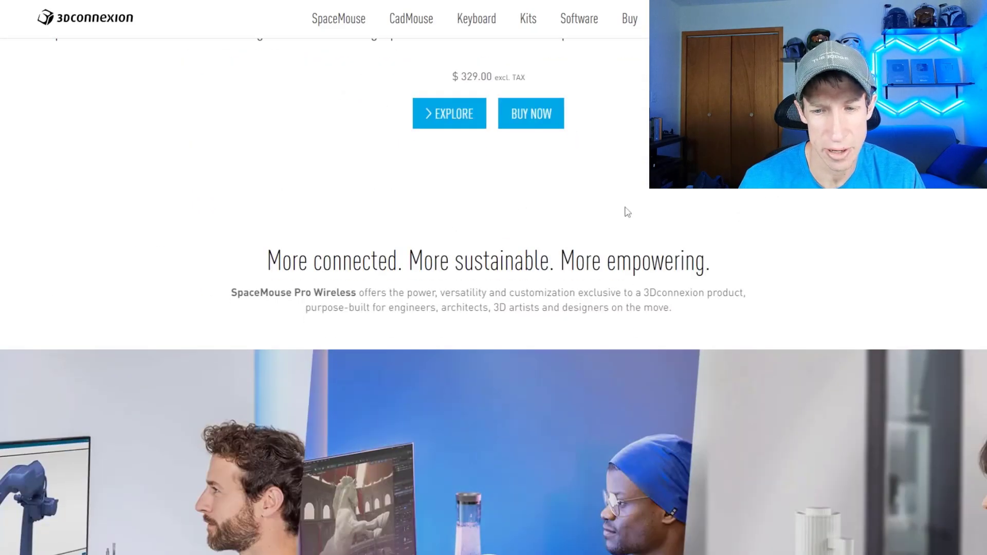
pyautogui.scroll(-3)
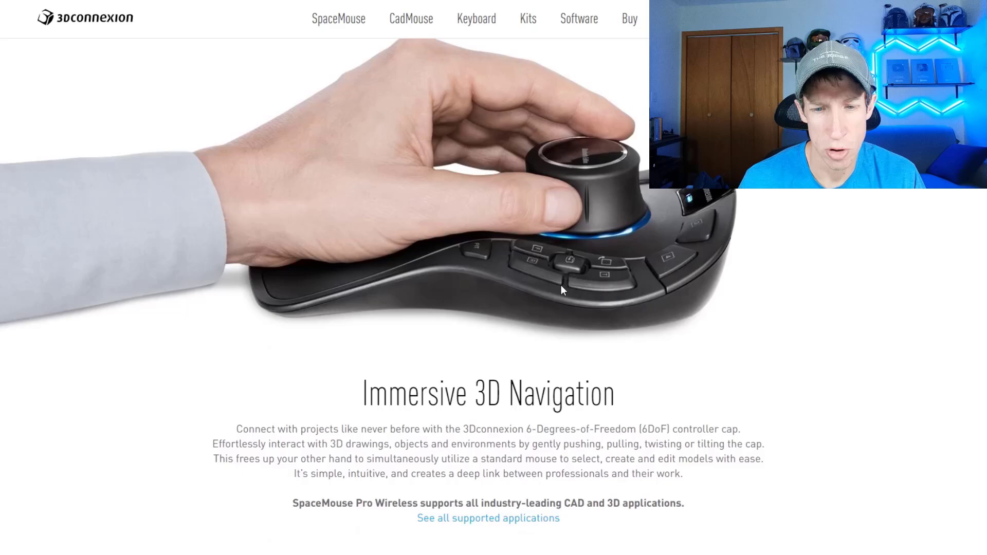
pyautogui.scroll(-3)
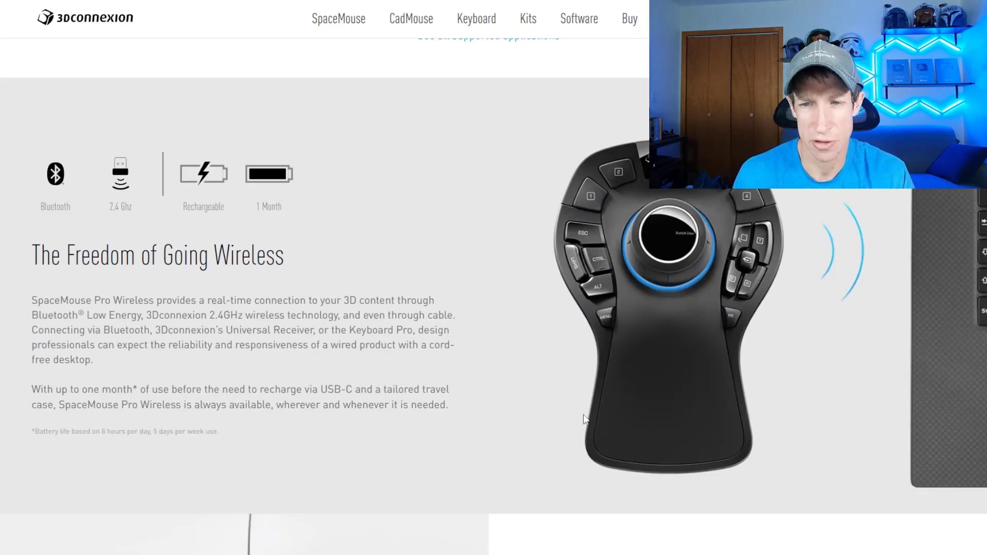
pyautogui.moveTo(421, 246)
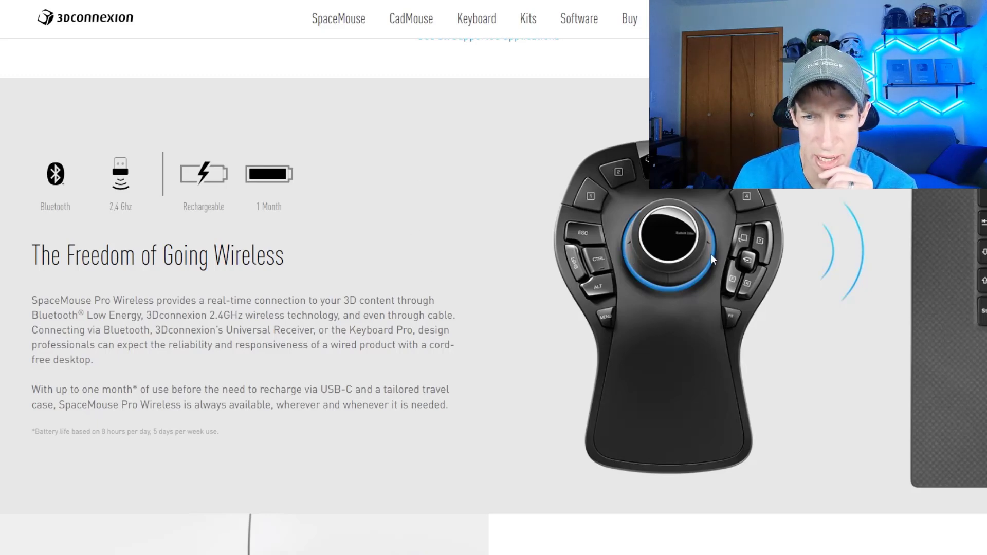
pyautogui.moveTo(659, 201)
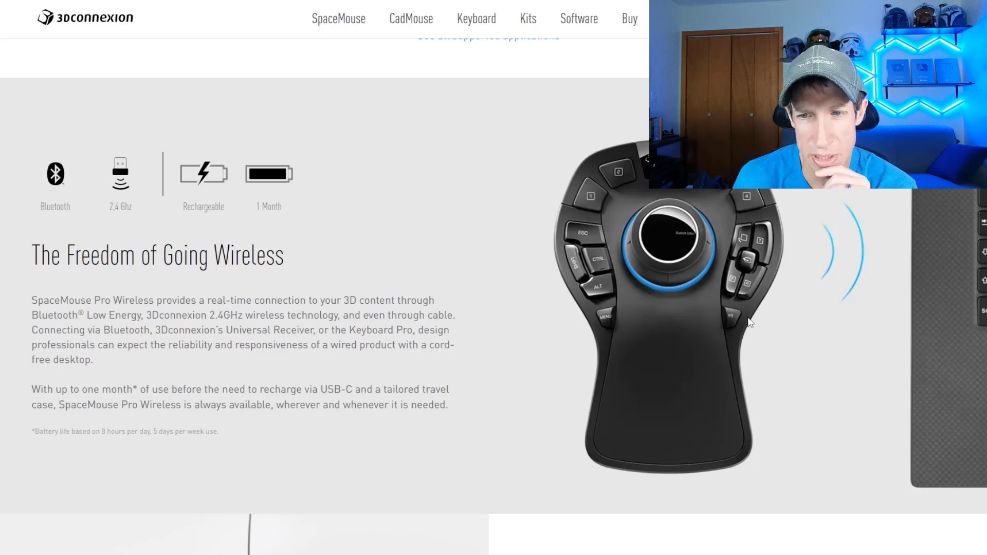
pyautogui.moveTo(731, 300)
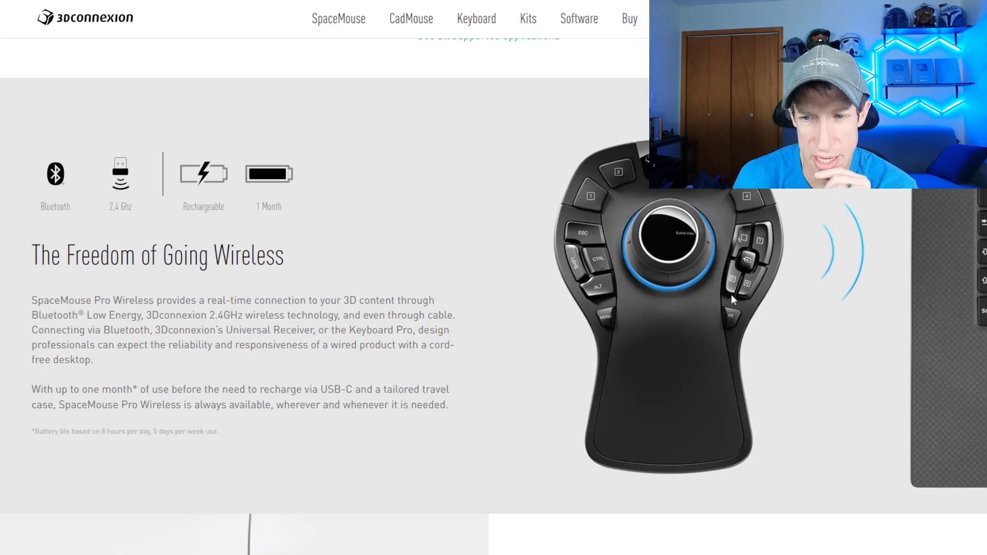
pyautogui.moveTo(774, 244)
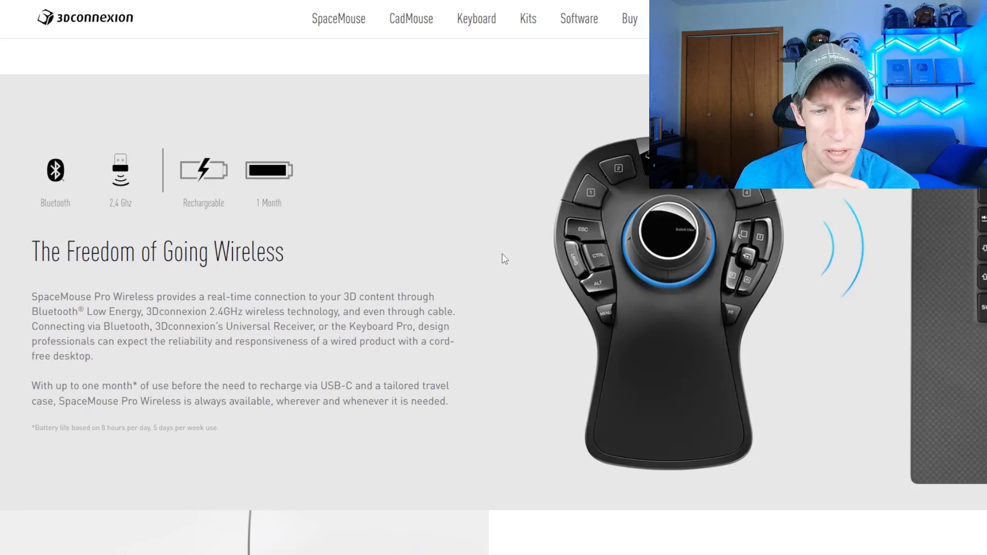
pyautogui.scroll(-3)
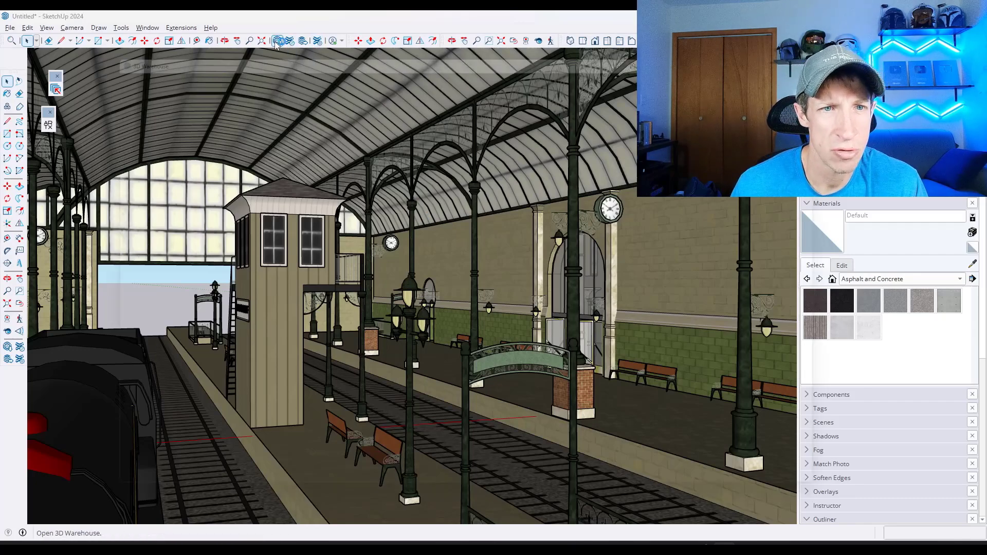
# - Look over the axis Speed settings, then enable Lock Horizon under Navigation Modes
pyautogui.click(275, 40)
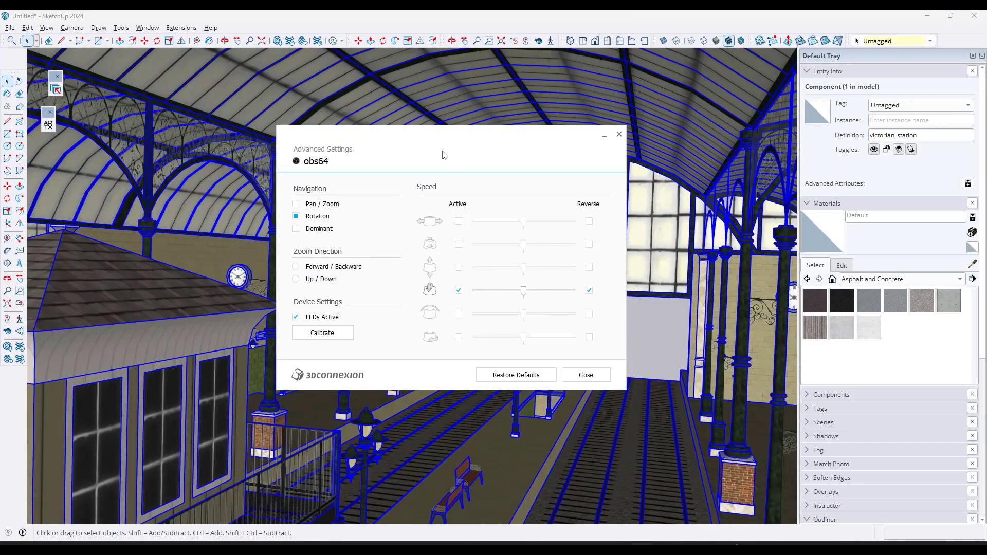
pyautogui.moveTo(468, 427)
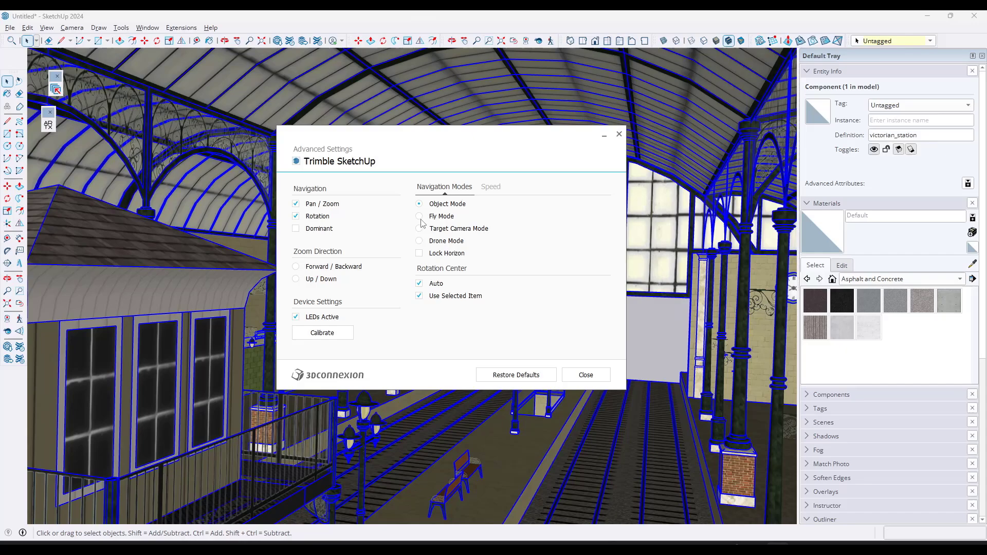
pyautogui.click(490, 186)
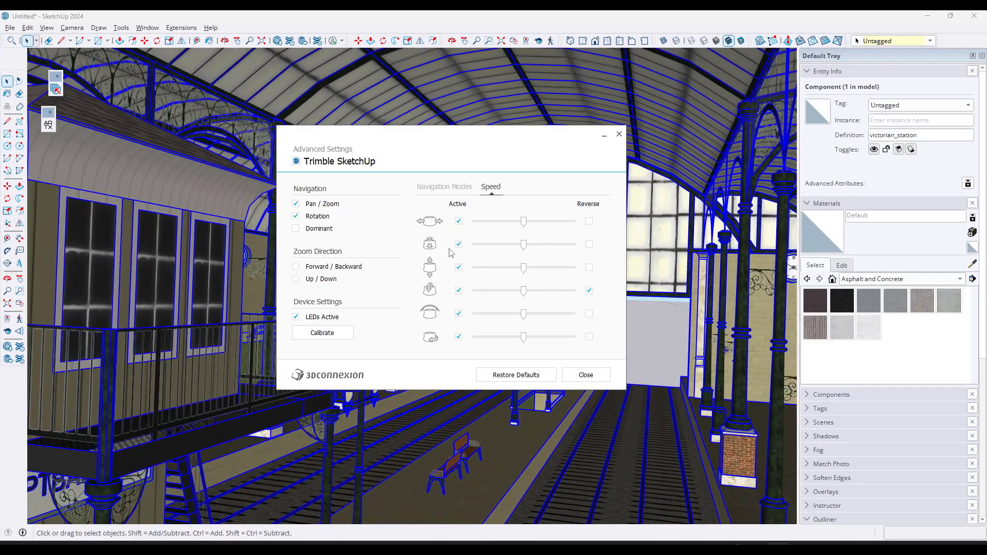
pyautogui.click(443, 186)
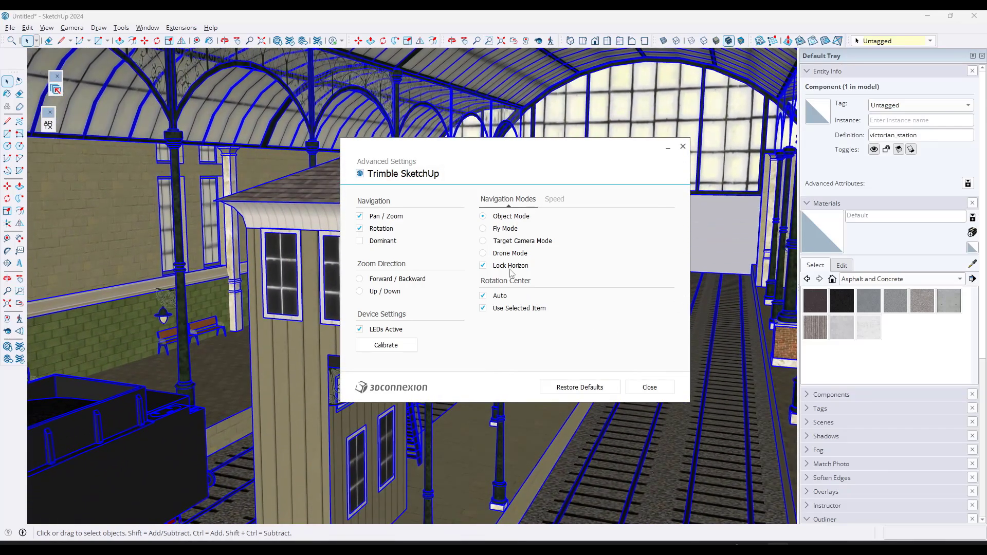
# - Tick Reverse for the second motion axis in the Speed settings
pyautogui.click(552, 199)
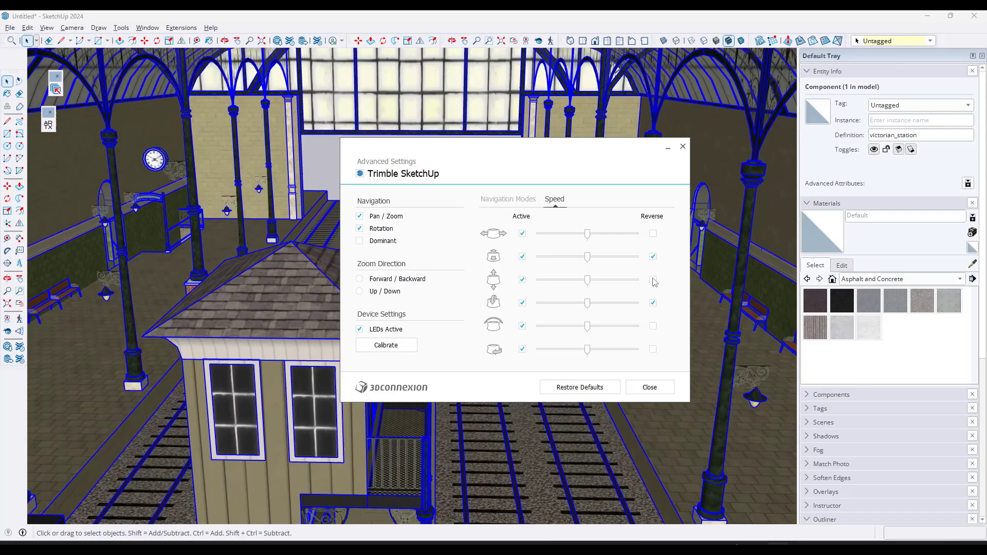
pyautogui.click(507, 199)
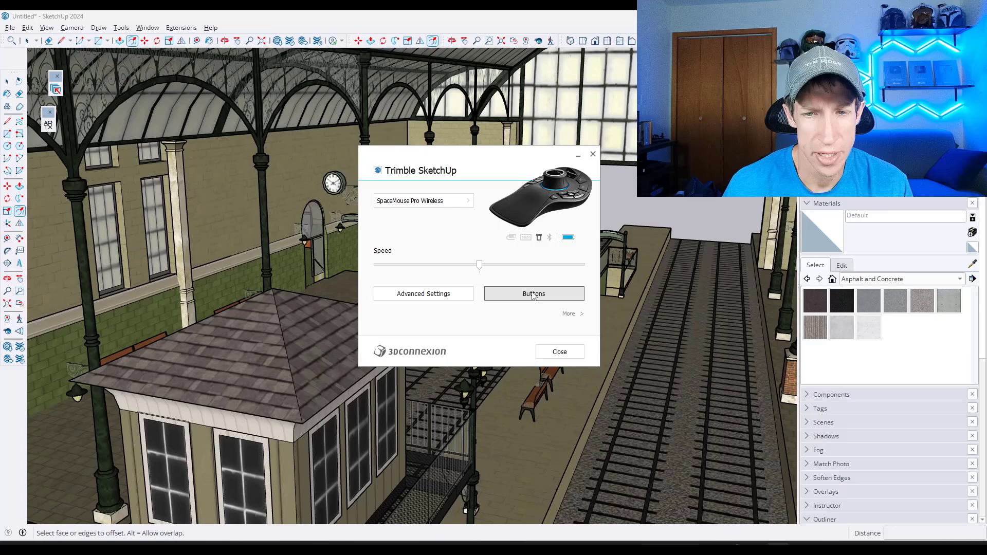
# - Review the Virtual NumPad, File Explorer, Internet and Copy assignments on buttons 1–4, then close them
pyautogui.click(533, 294)
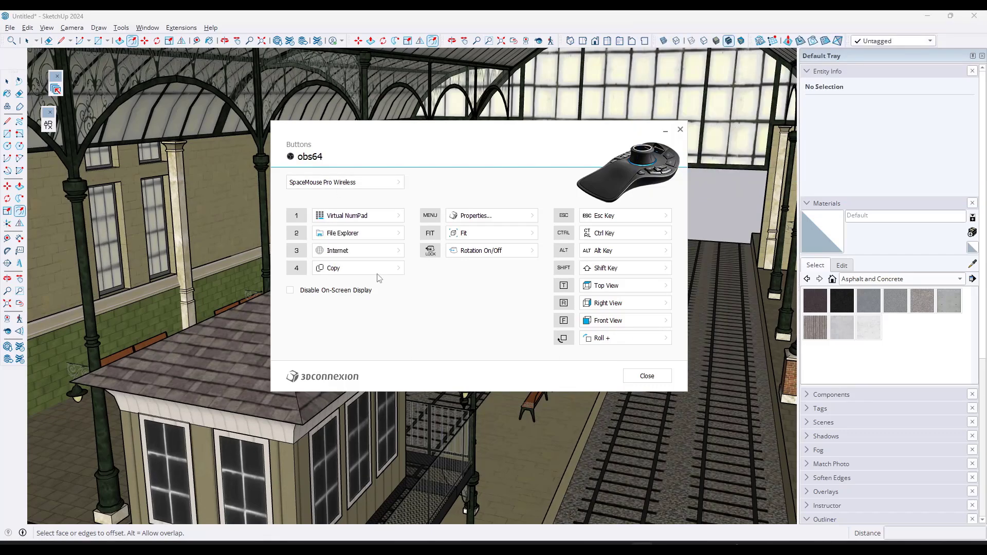
pyautogui.moveTo(396, 238)
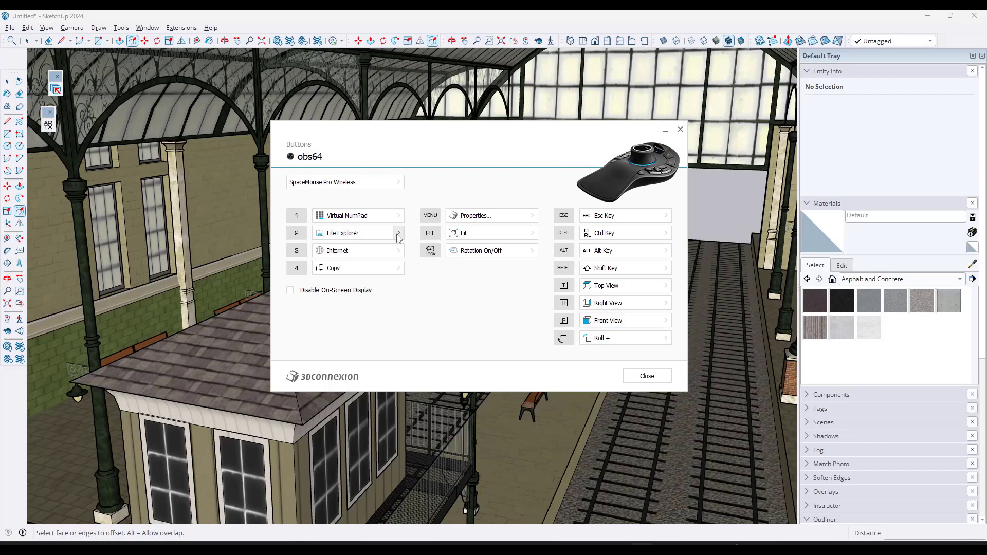
pyautogui.moveTo(396, 236)
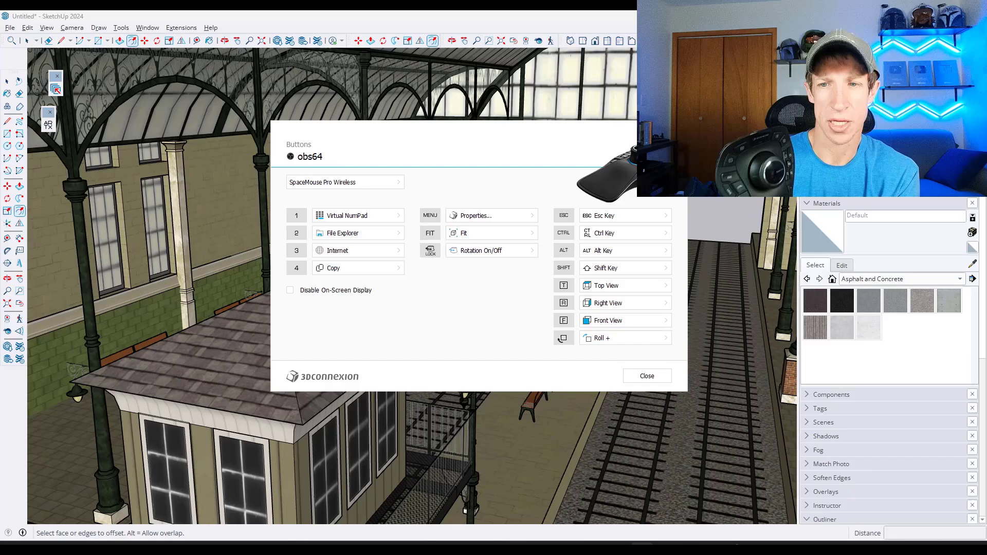
pyautogui.click(645, 376)
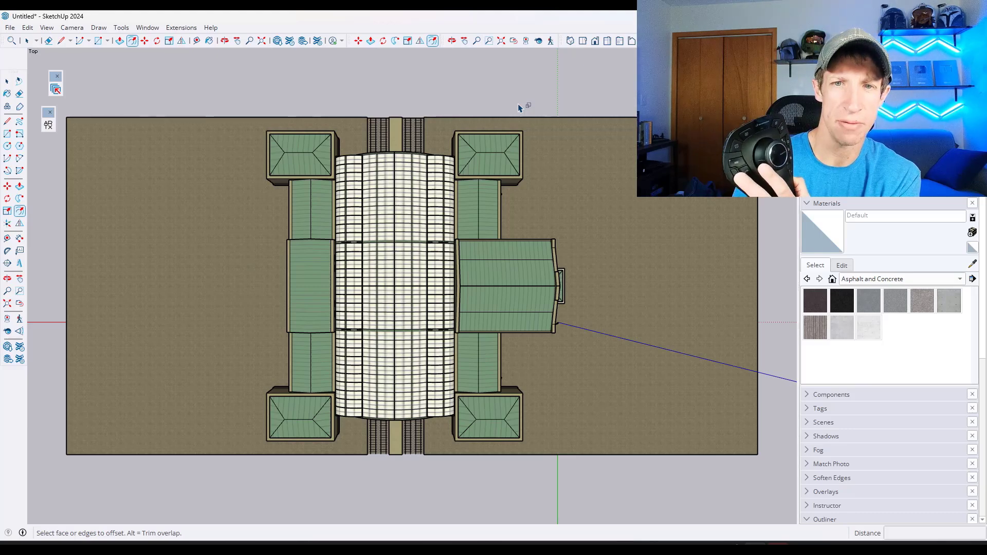
pyautogui.moveTo(468, 101)
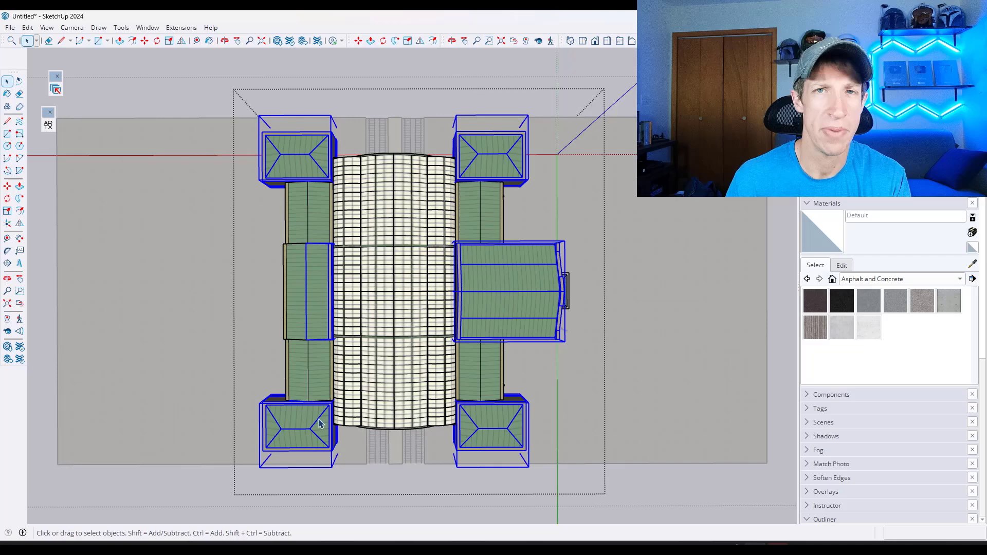
pyautogui.moveTo(585, 407)
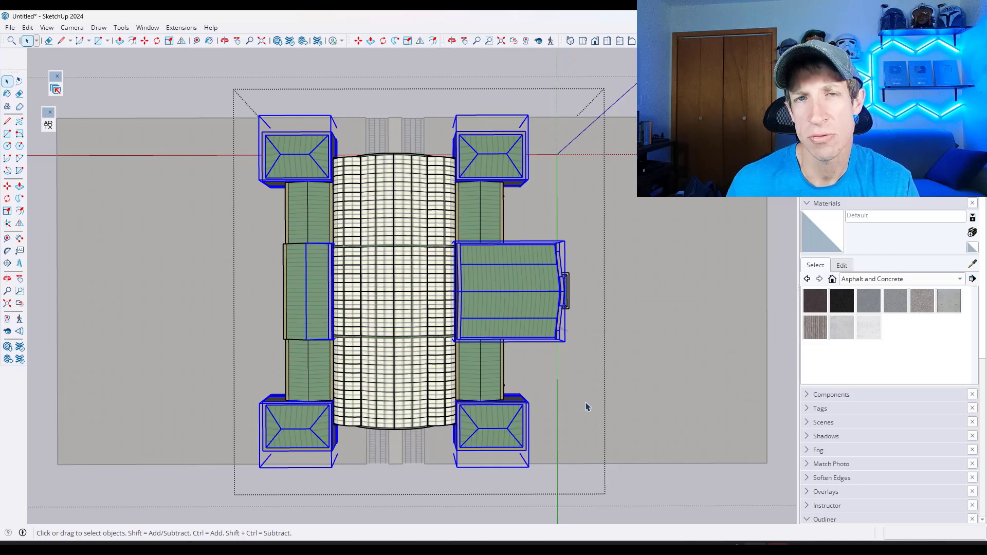
# - Deselect the outer buildings around the train shed
pyautogui.click(586, 406)
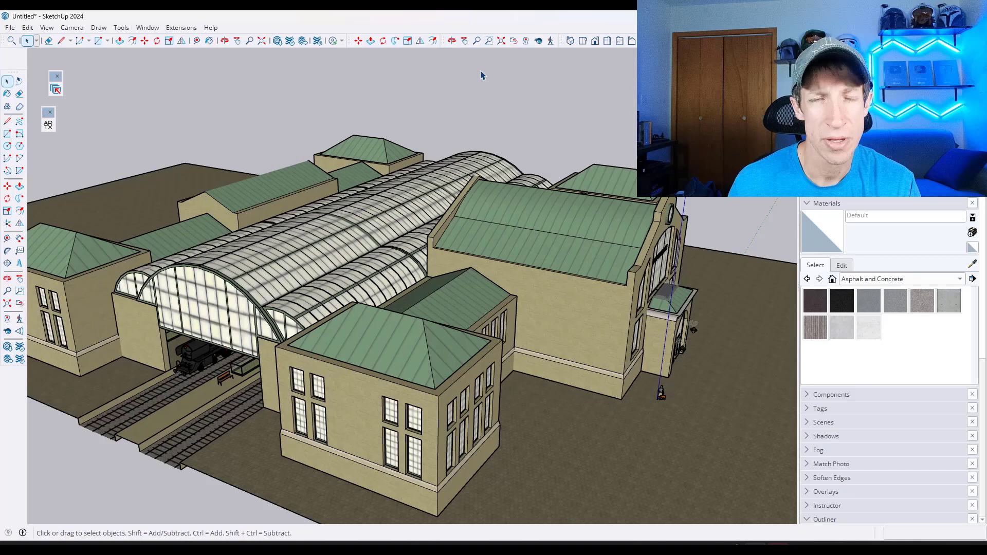
pyautogui.moveTo(491, 87)
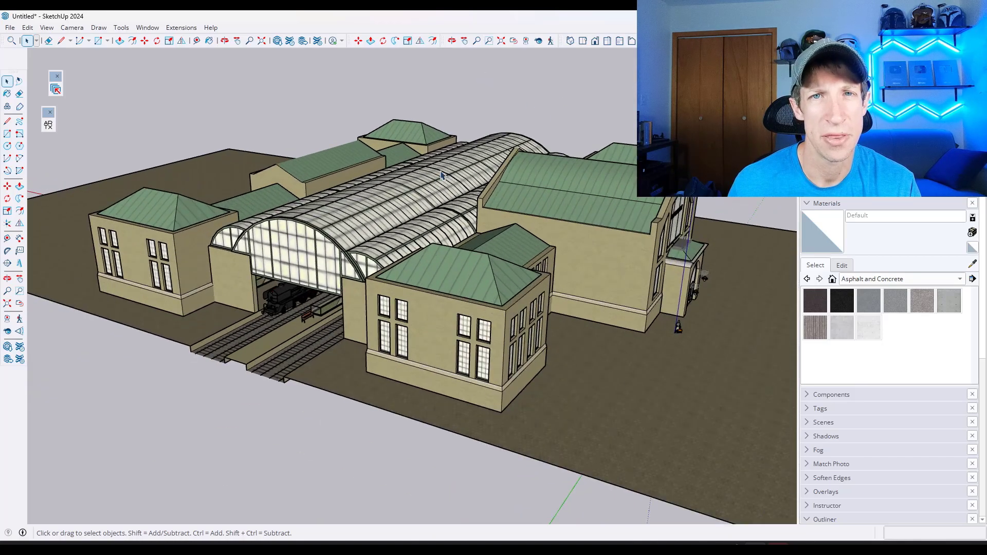
pyautogui.moveTo(458, 99)
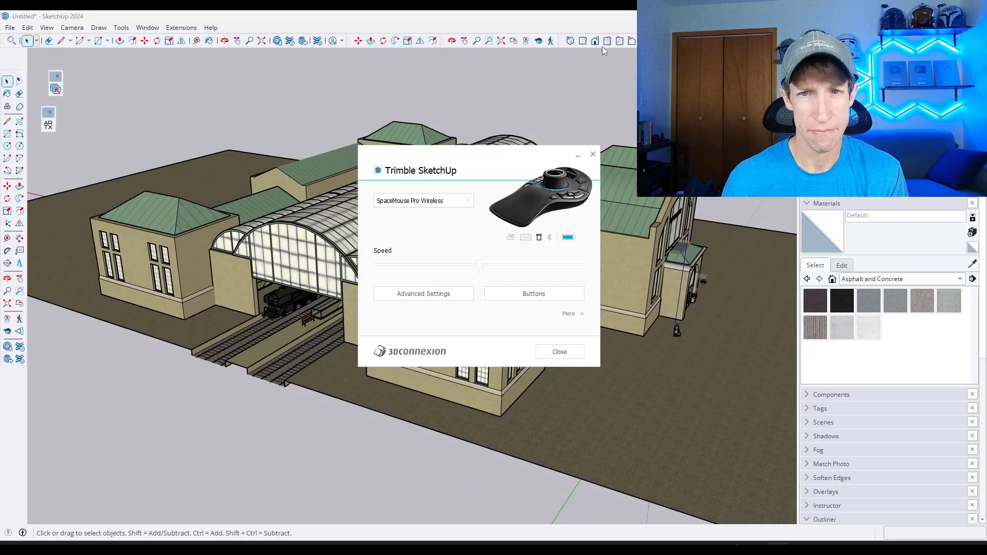
# - Bring up the SpaceMouse button assignment settings
pyautogui.click(558, 351)
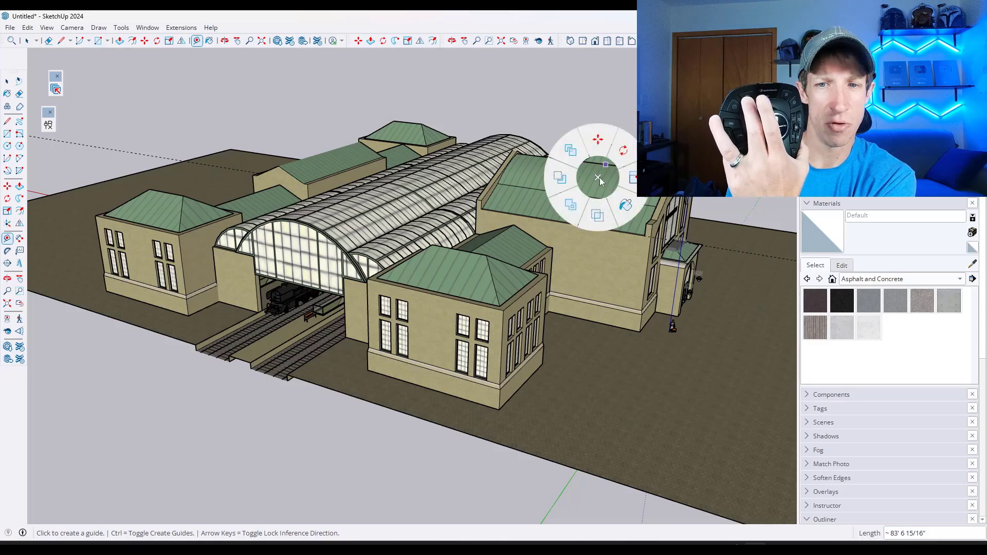
pyautogui.moveTo(622, 151)
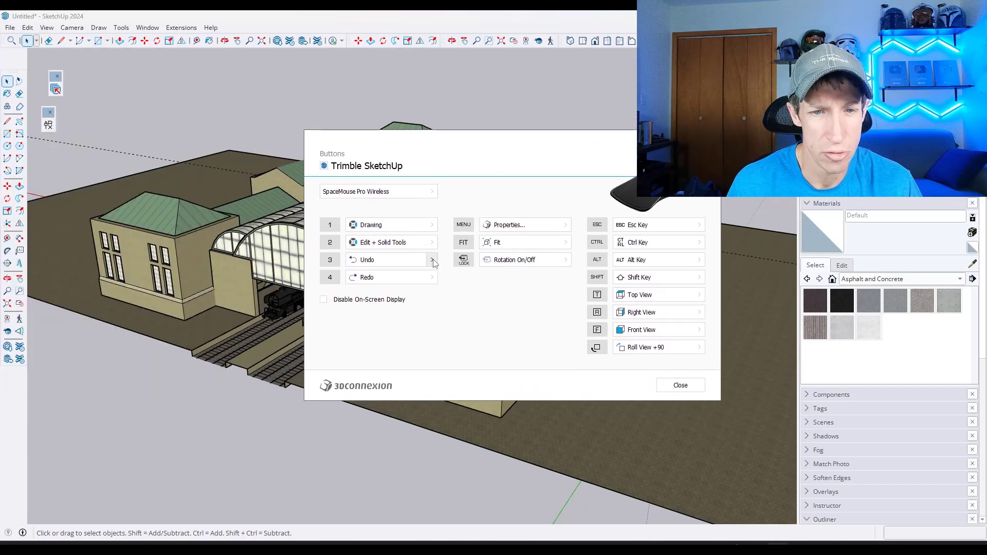
# - Assign the Views radial menu to SpaceMouse button 3
pyautogui.click(432, 259)
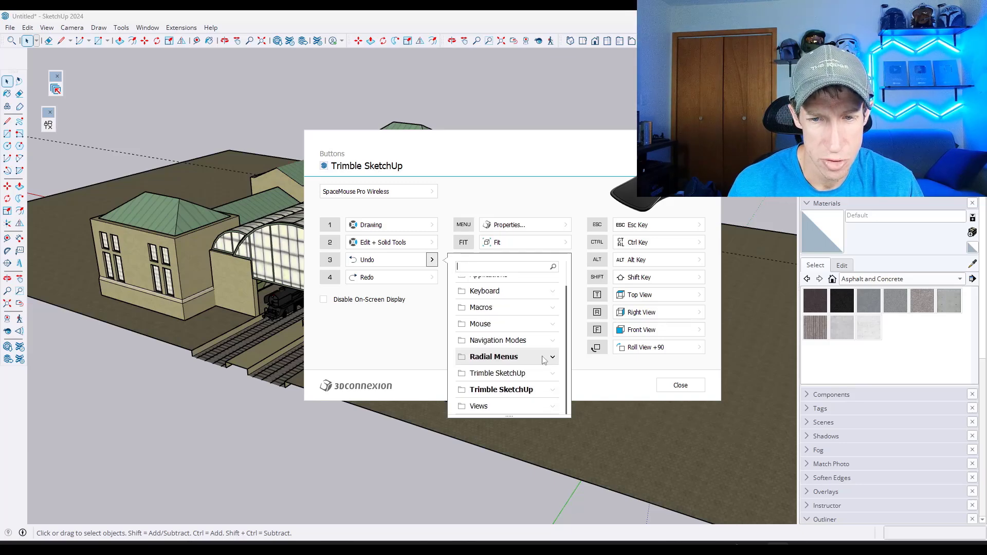
pyautogui.click(493, 356)
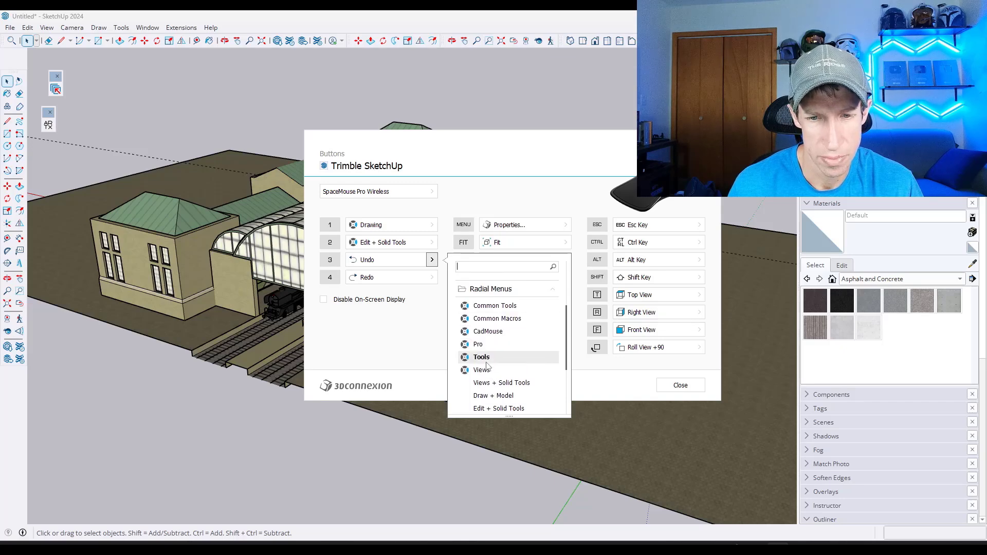
pyautogui.click(482, 369)
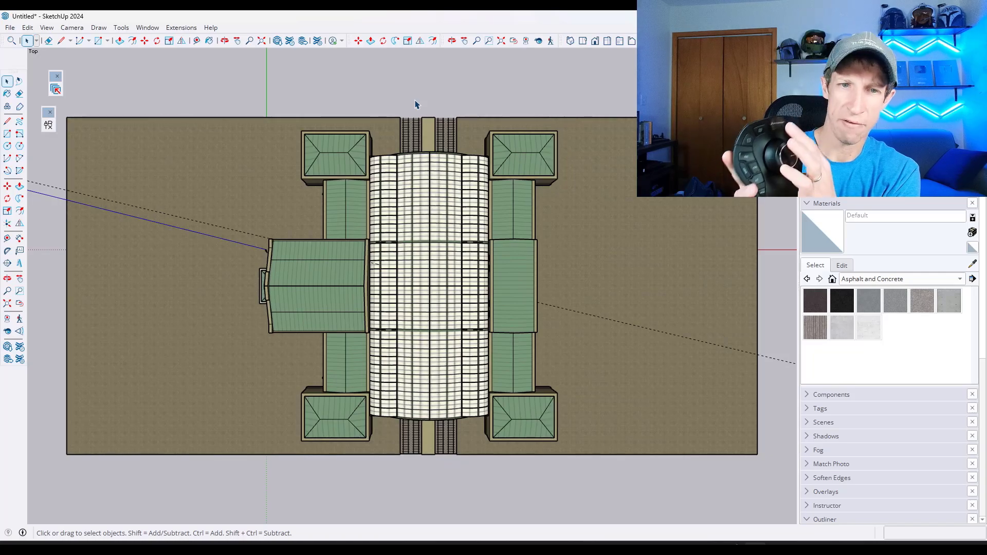
# - Replace button 4's Redo action with New Radial Menu, opening the Radial Menu Editor
pyautogui.click(415, 104)
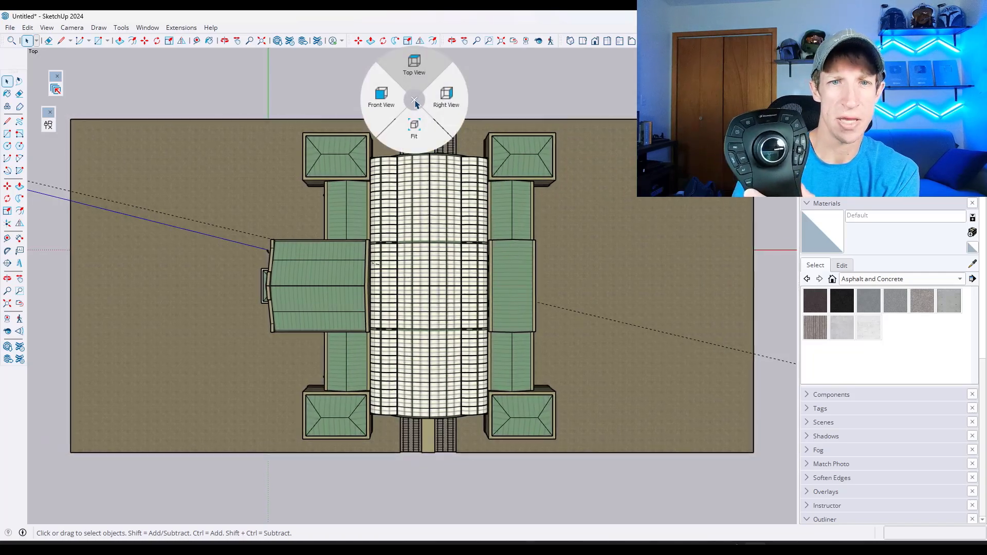
pyautogui.click(381, 98)
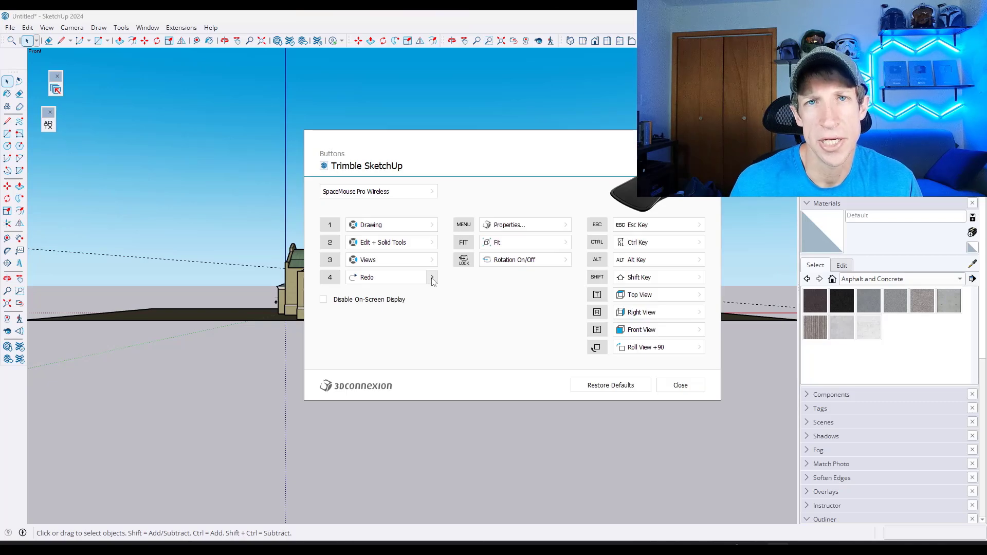
pyautogui.click(431, 277)
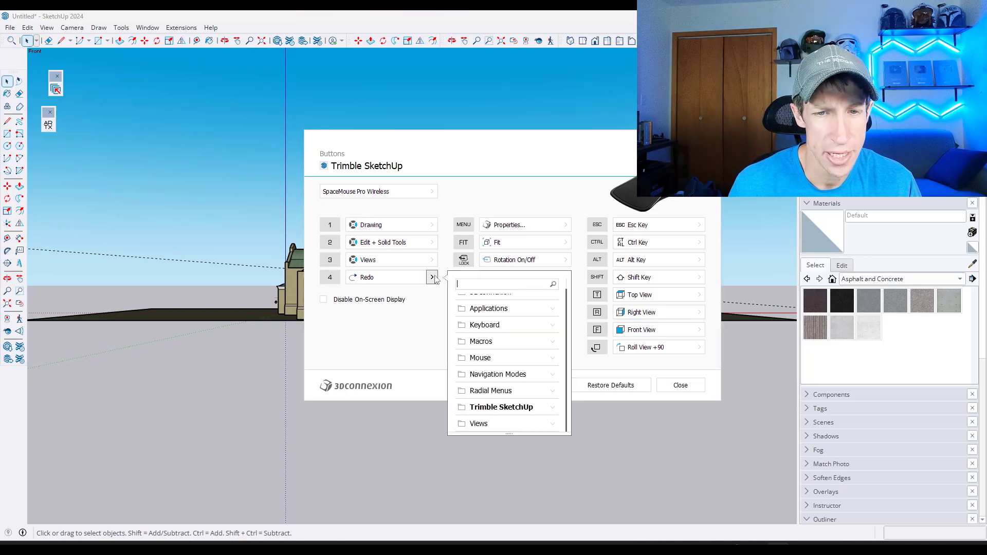
pyautogui.click(502, 407)
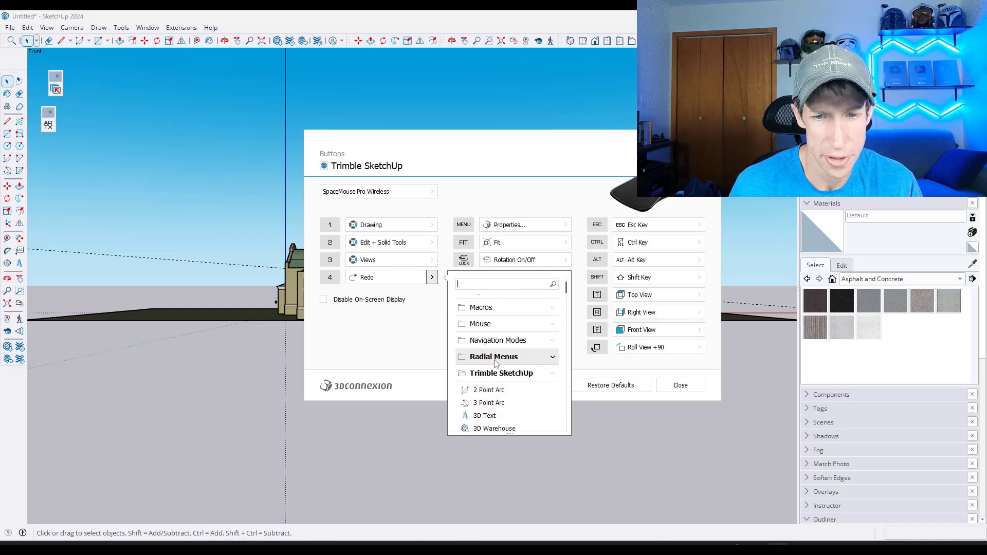
pyautogui.click(493, 356)
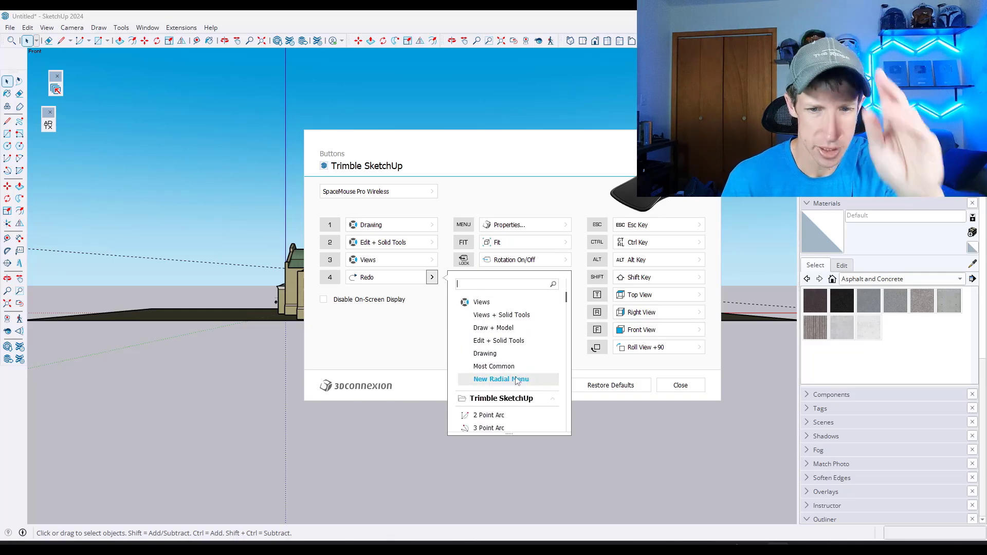
pyautogui.click(500, 378)
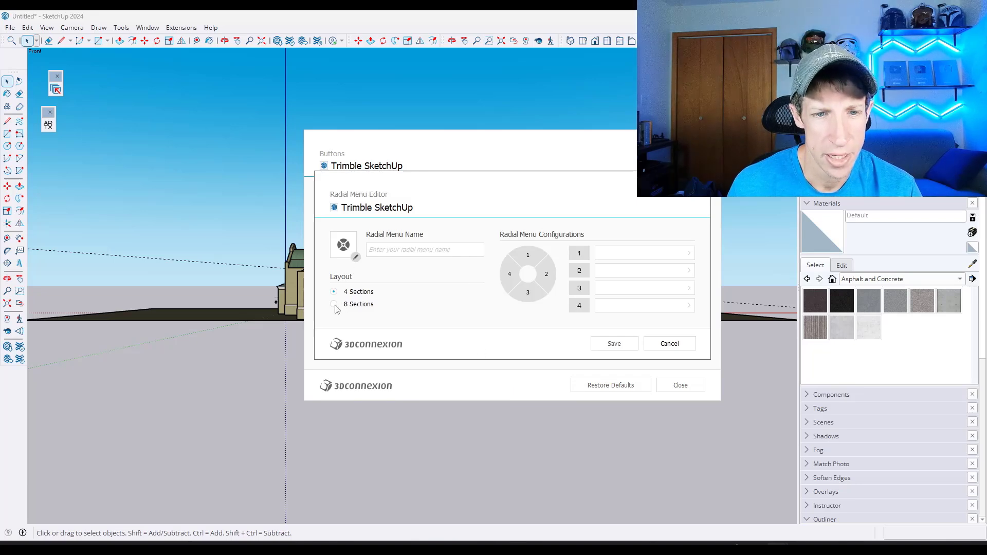
# - Make the menu eight sections named 'Common Sketch' with 2 Point Arc, Axes and Eraser in slots 1–3
pyautogui.click(333, 304)
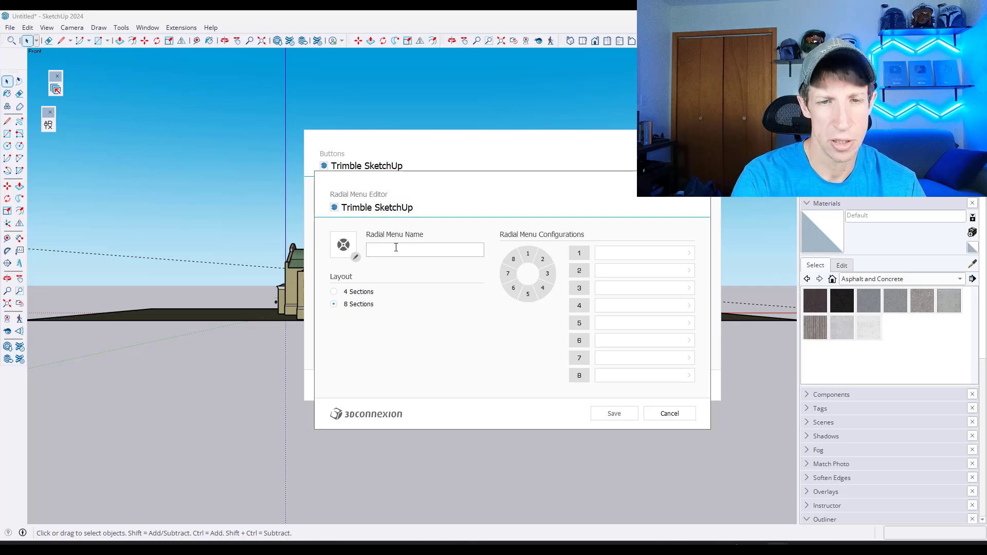
pyautogui.write('Common SketchUp Tool')
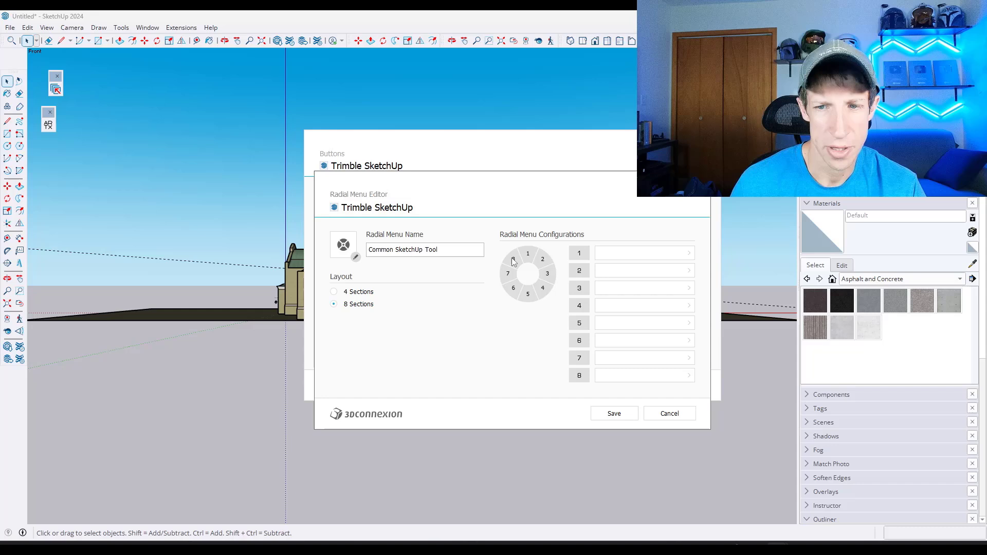
pyautogui.click(687, 252)
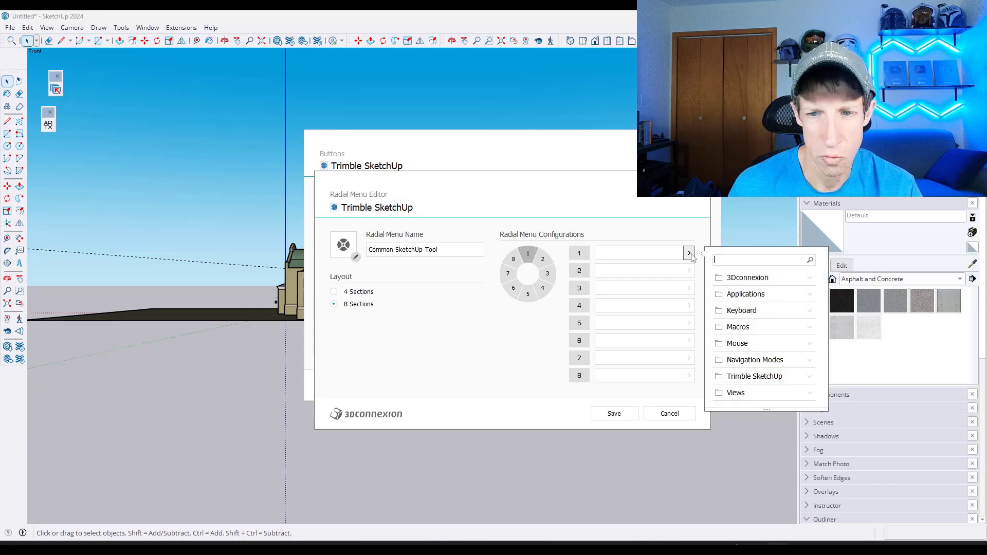
pyautogui.click(757, 376)
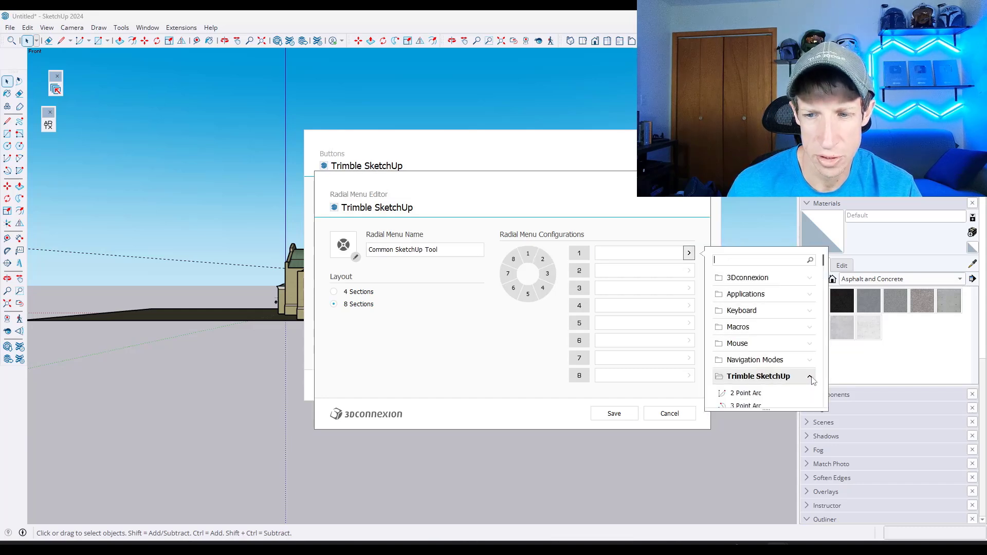
pyautogui.click(744, 393)
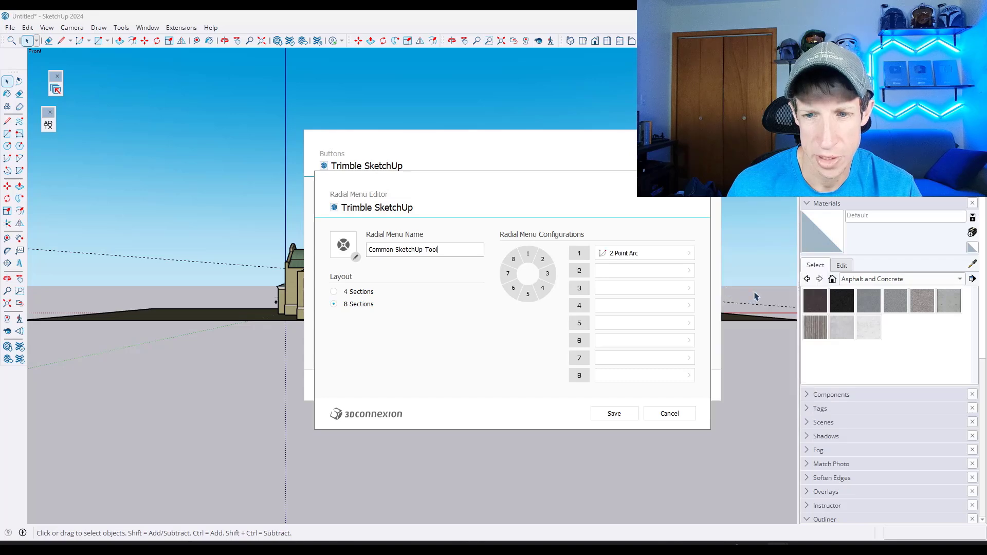
pyautogui.click(689, 270)
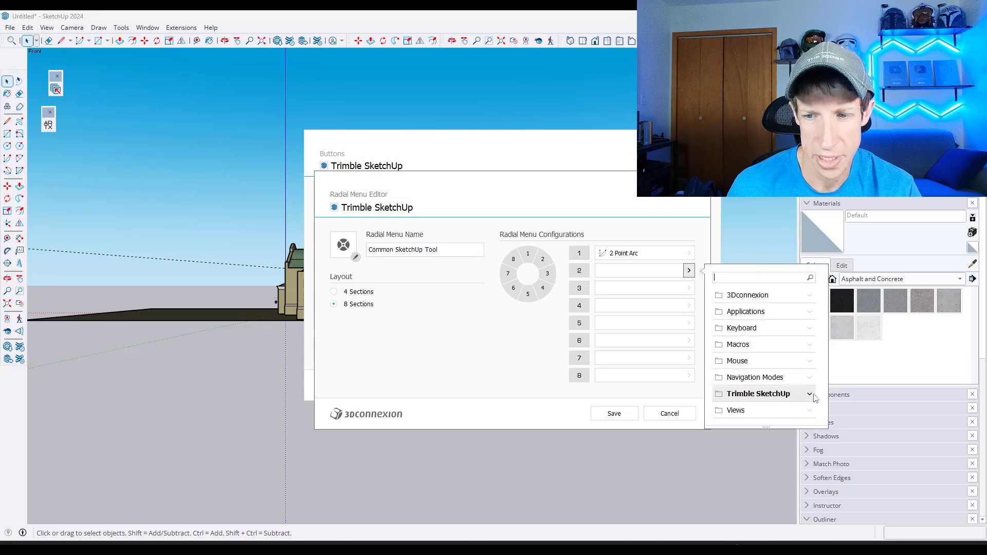
pyautogui.click(757, 393)
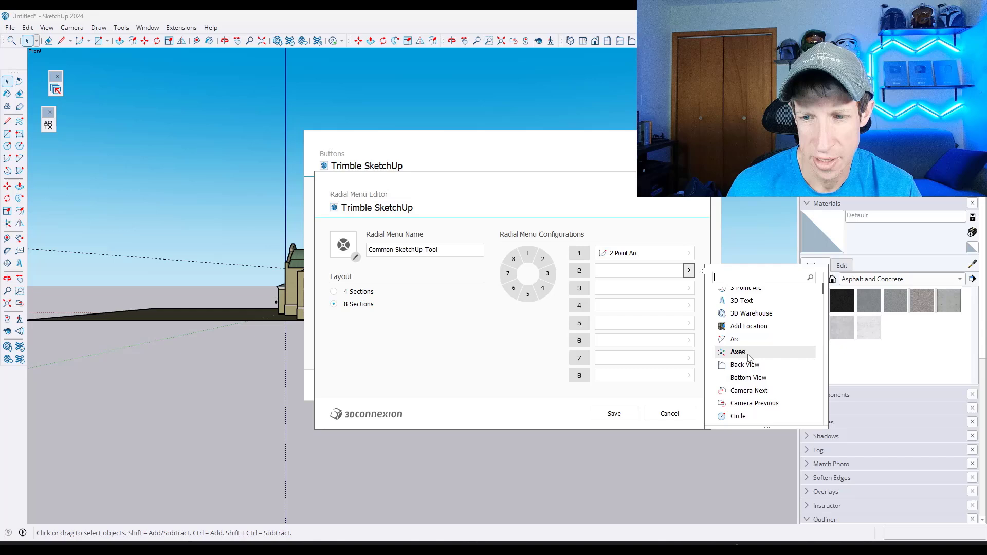
pyautogui.click(737, 351)
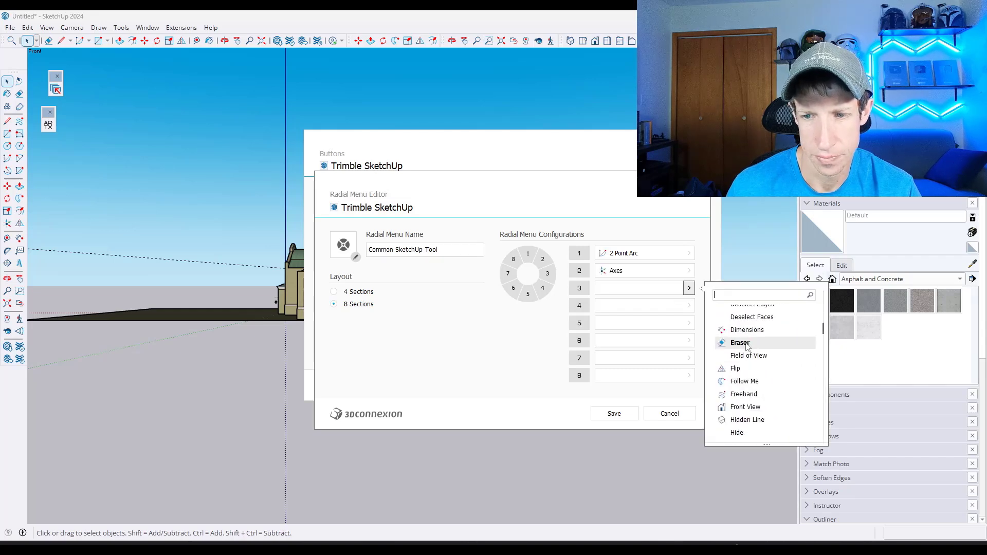
pyautogui.click(746, 329)
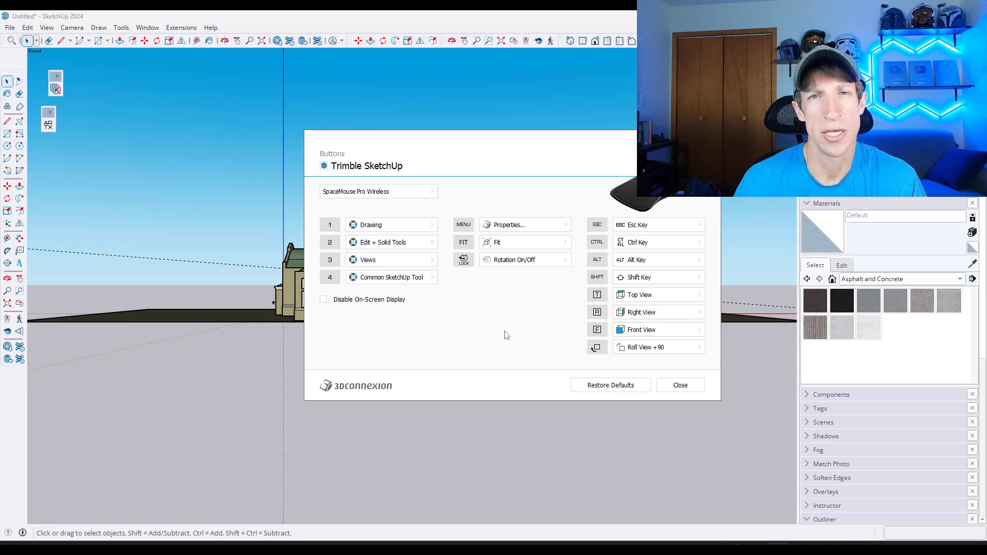
# - Close the Buttons dialog and the 3Dconnexion properties window to show the model
pyautogui.click(679, 385)
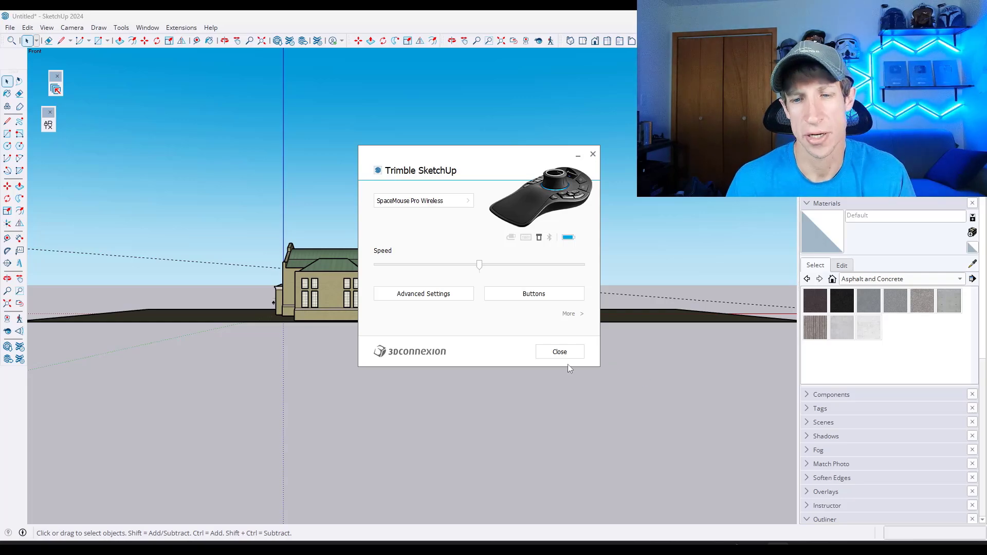
pyautogui.click(558, 351)
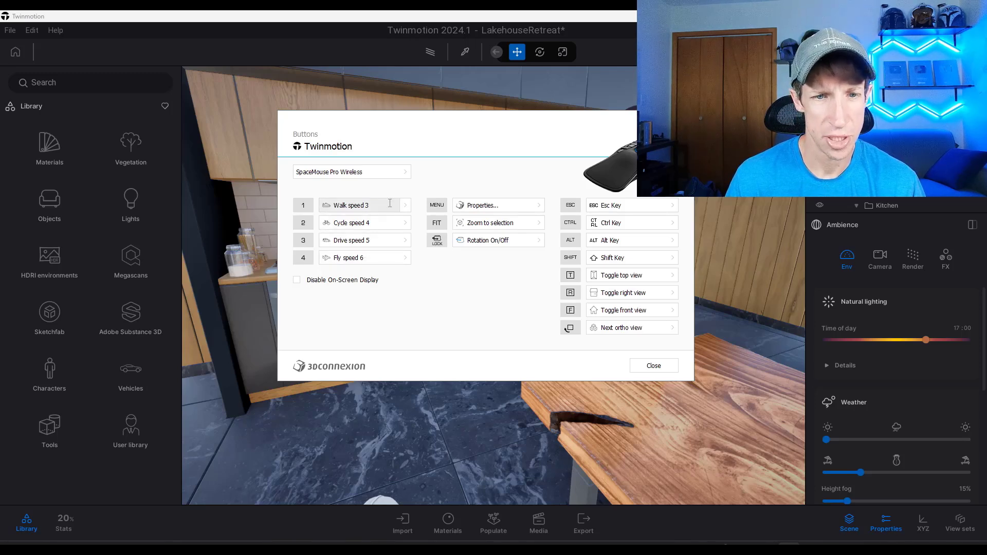
# - Browse button 1's action list, then close the Buttons and SpaceMouse properties panels
pyautogui.click(404, 205)
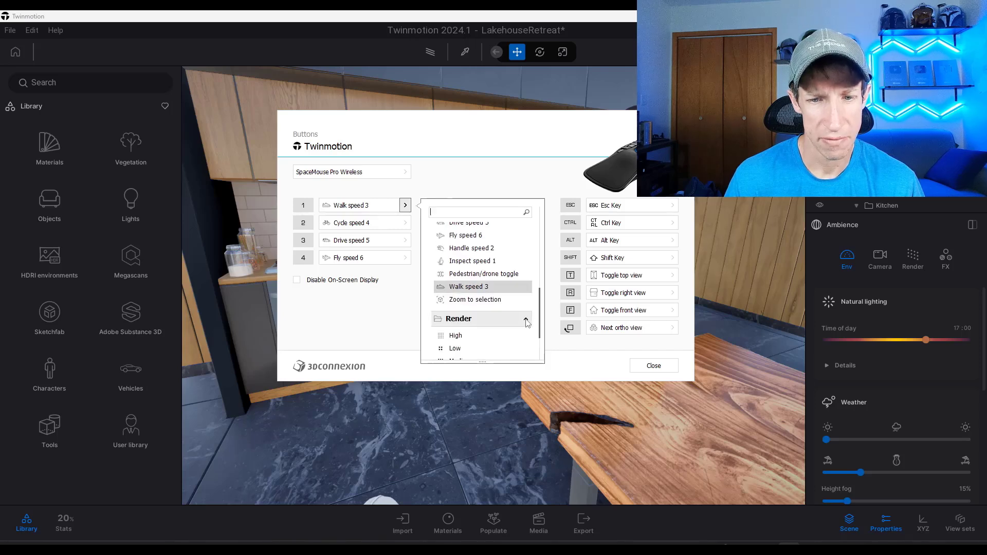
pyautogui.scroll(-3)
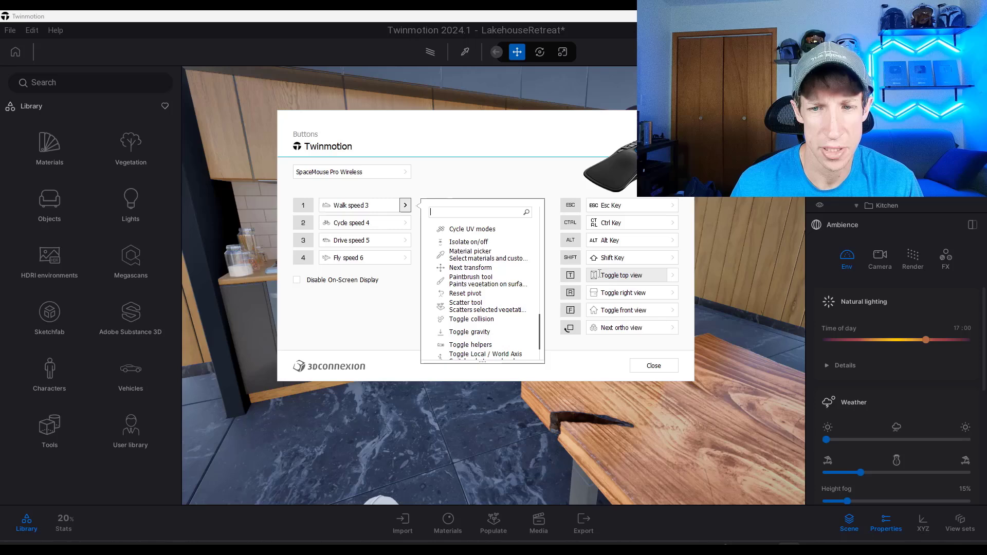
pyautogui.click(653, 365)
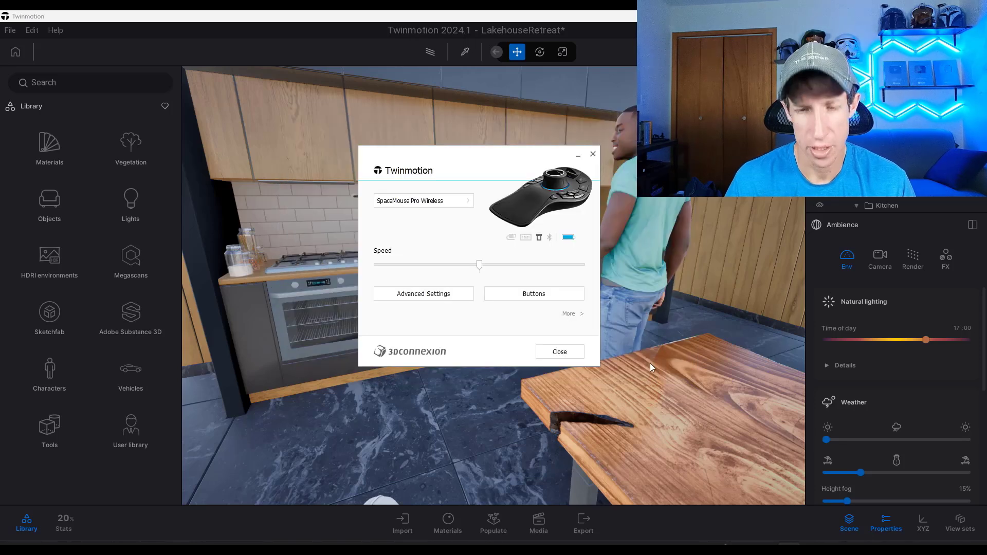
pyautogui.click(559, 351)
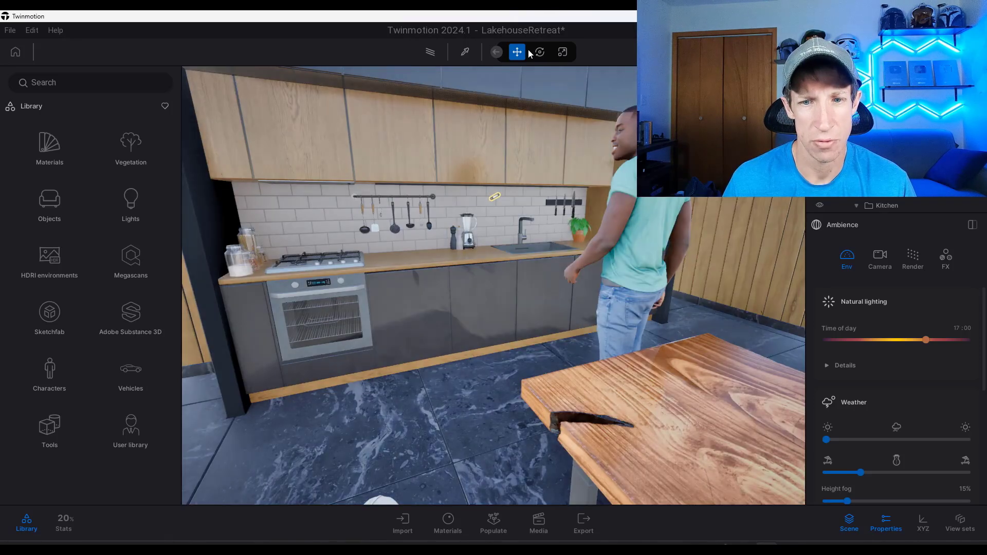